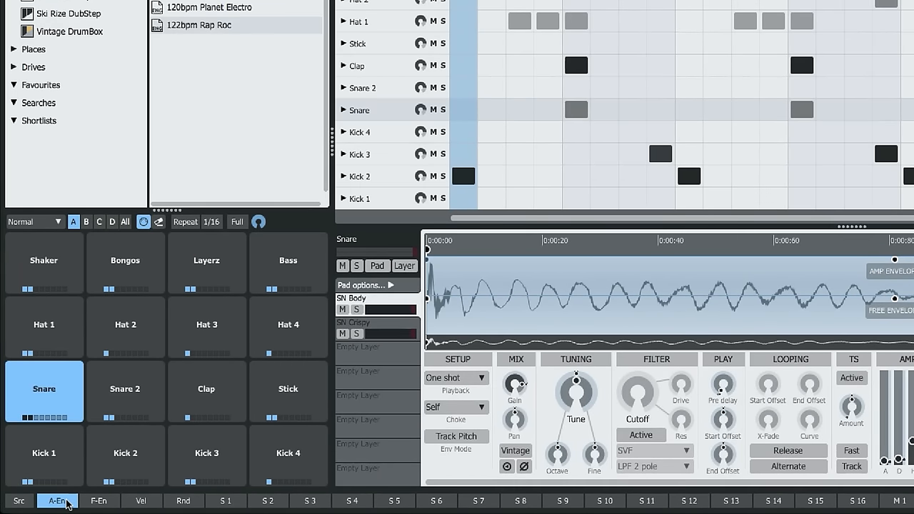
mouse_move(99, 500)
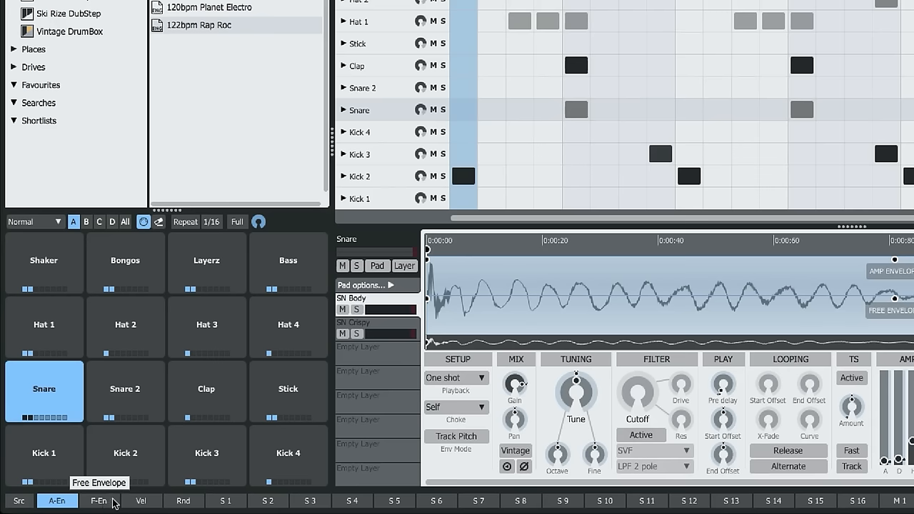
Show the TransMod panel with its sixteen empty slots and list the modulator types for Slot 1.
click(98, 499)
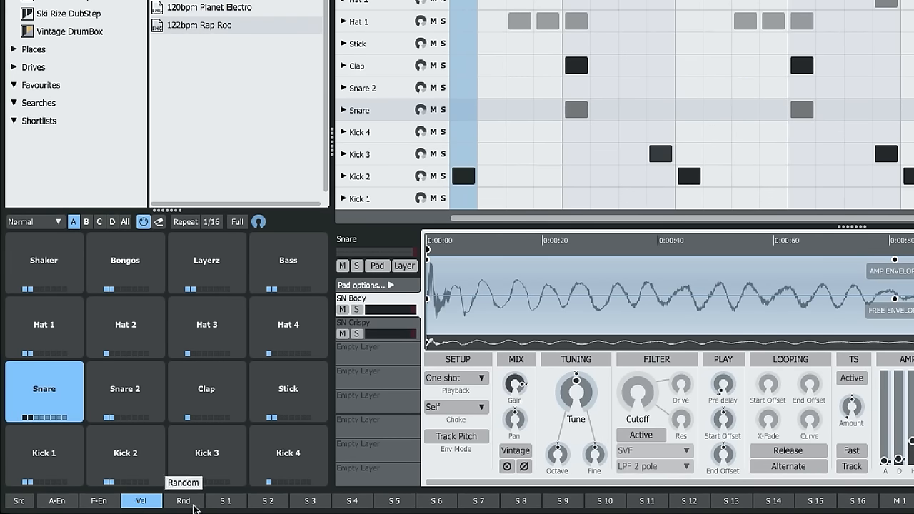
click(183, 500)
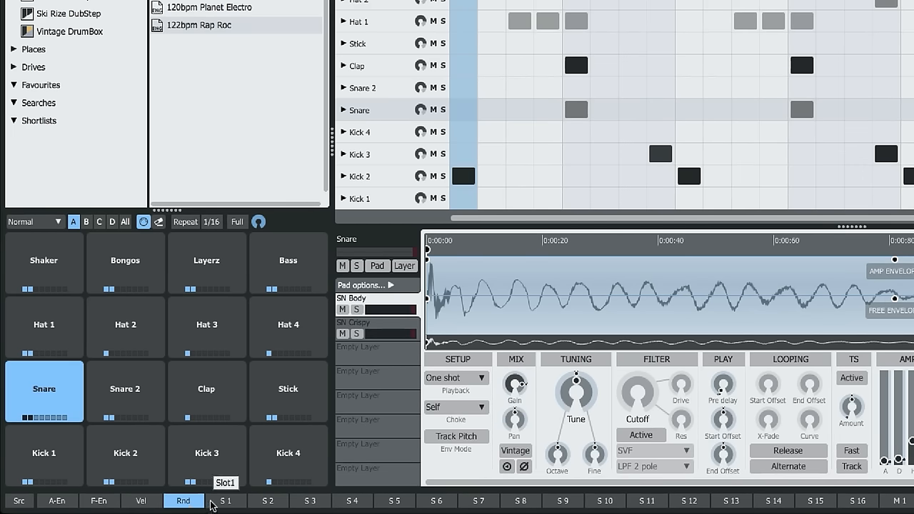
mouse_move(605, 500)
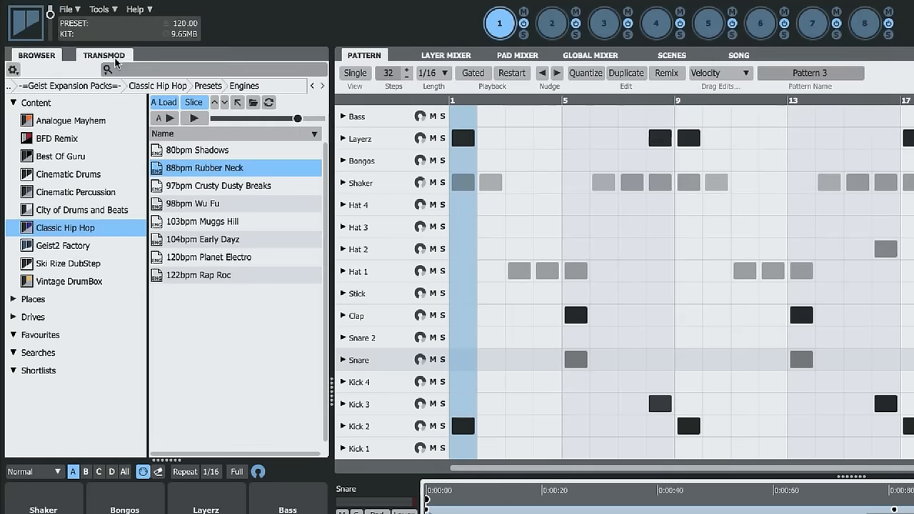
click(103, 54)
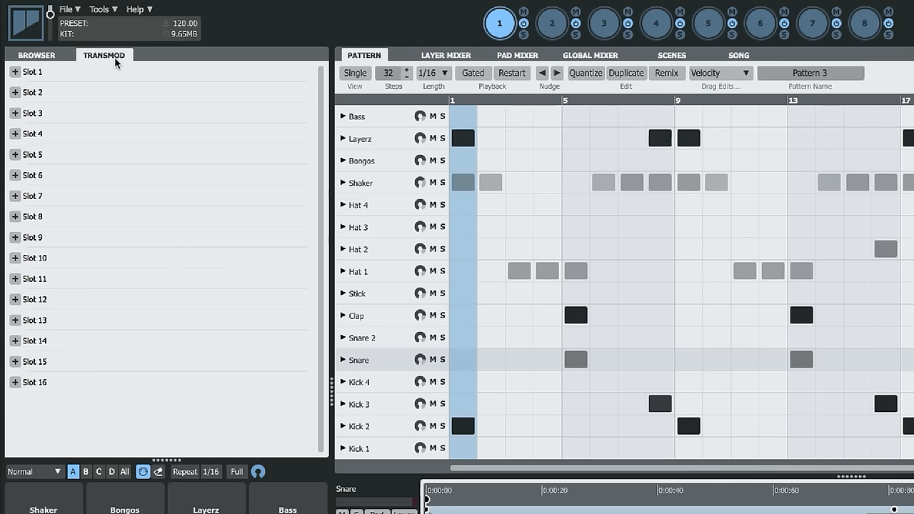
mouse_move(16, 74)
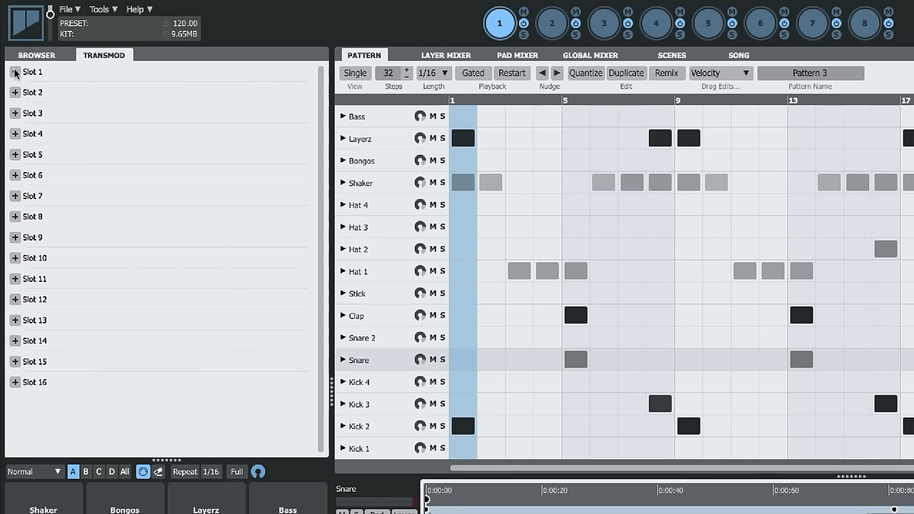
click(14, 71)
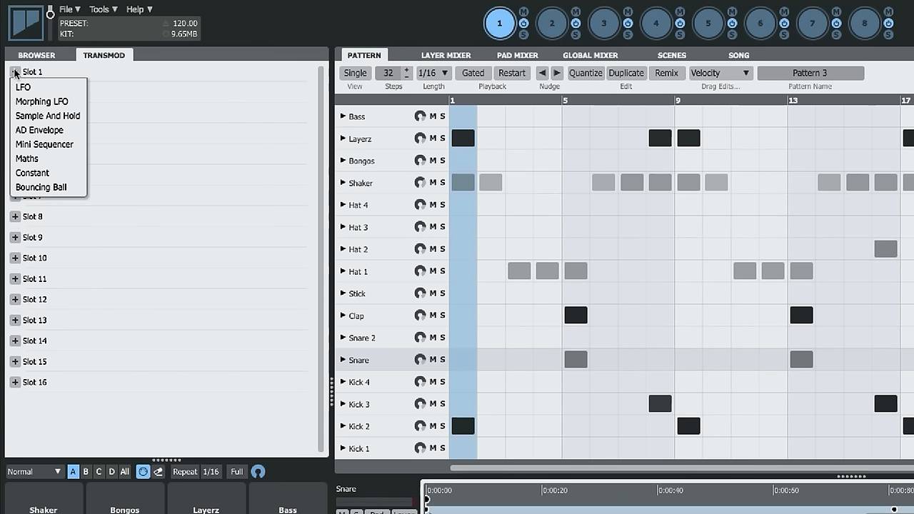
mouse_move(49, 116)
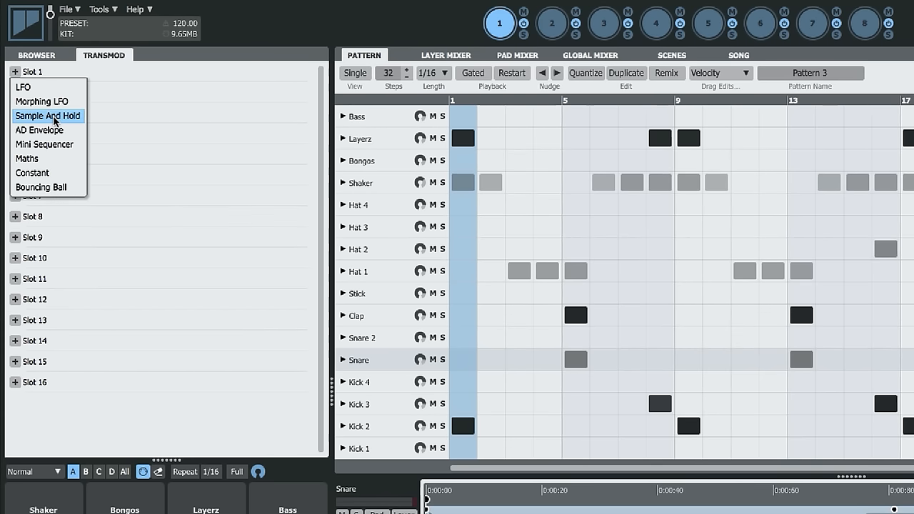
mouse_move(49, 130)
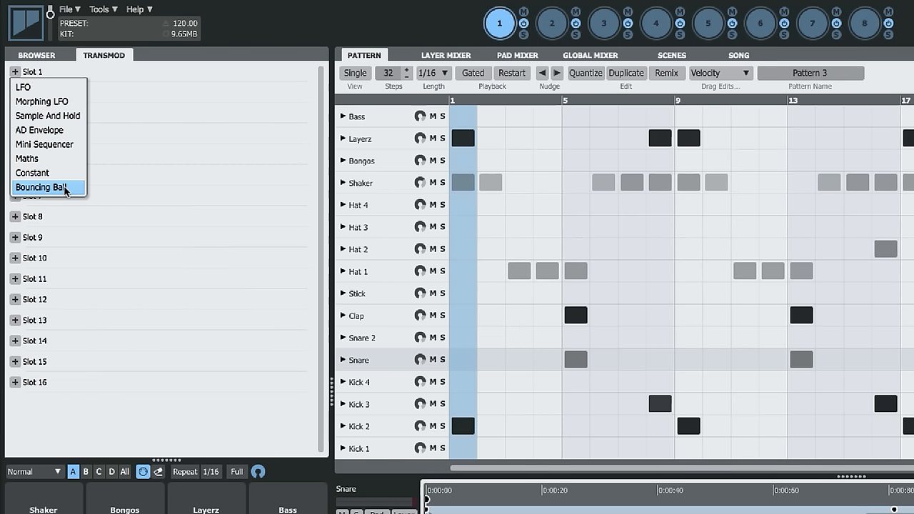
mouse_move(49, 158)
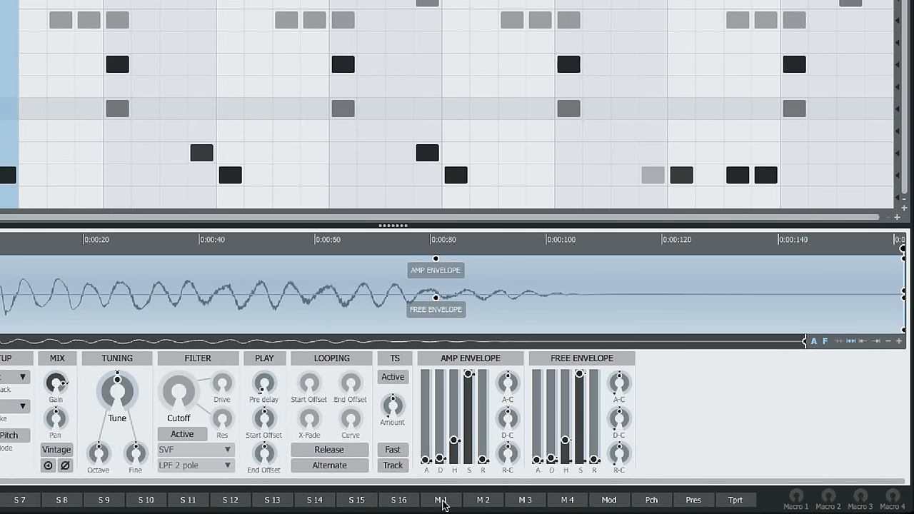
click(483, 500)
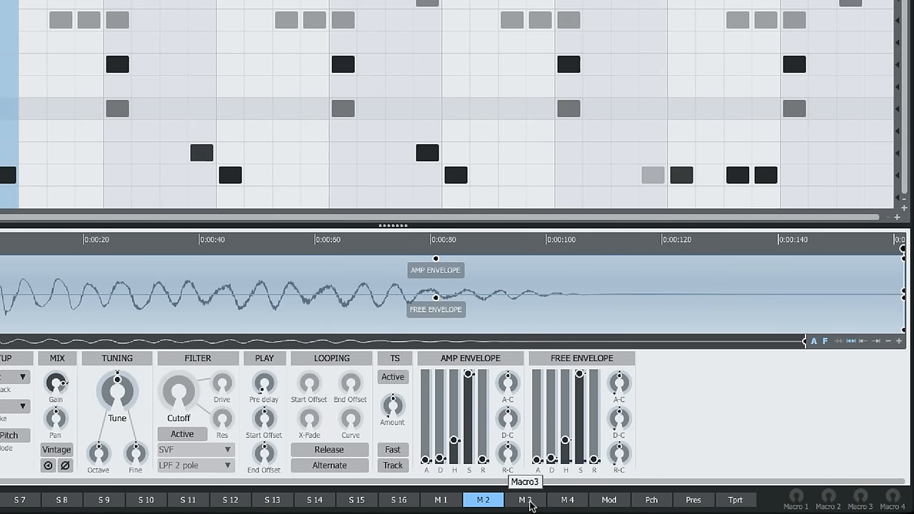
click(524, 500)
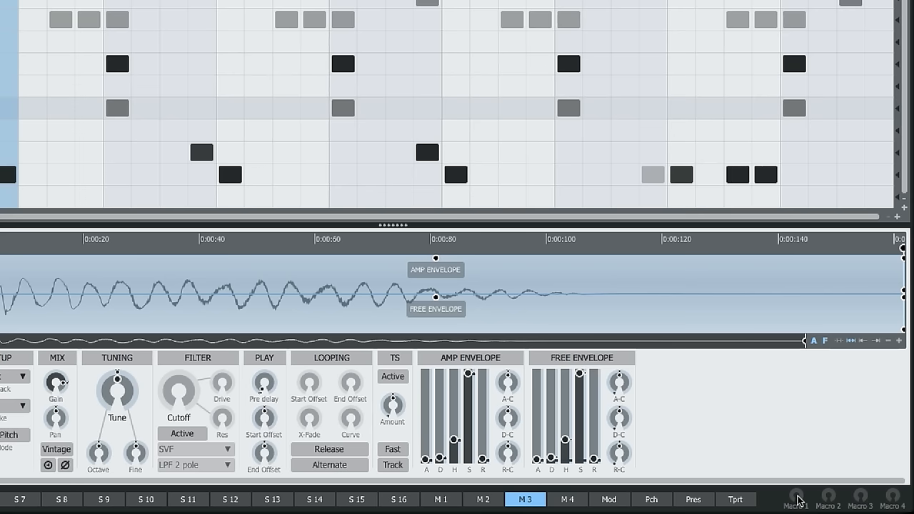
click(609, 500)
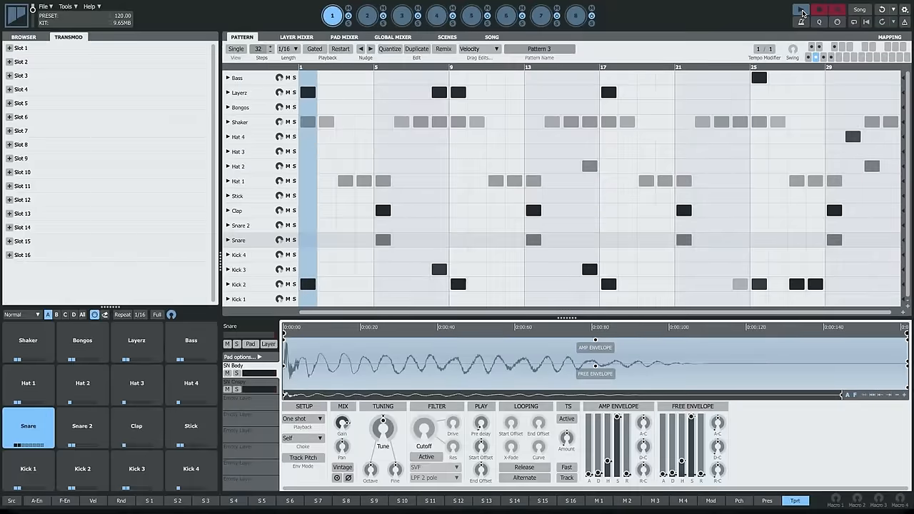
Select the free envelope (F-En) as source and set its modulation depth on the snare filter's Cutoff.
click(802, 9)
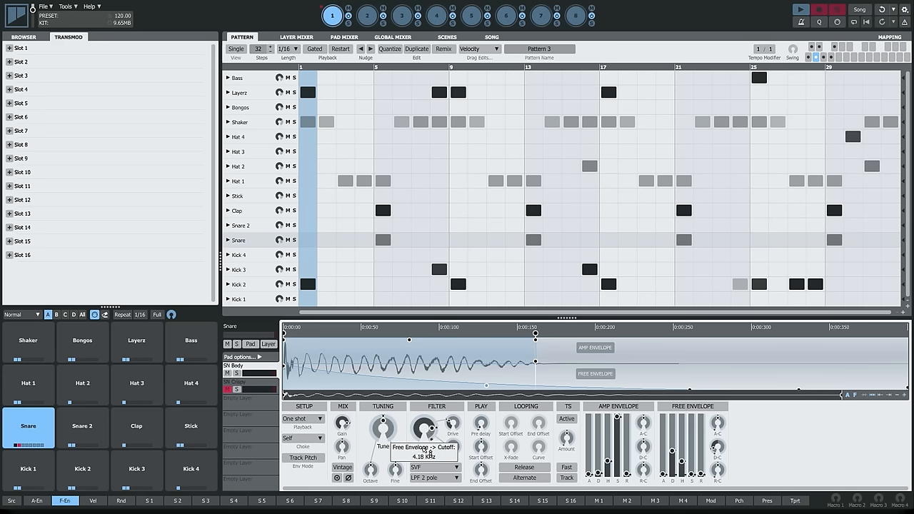
drag(426, 432, 429, 426)
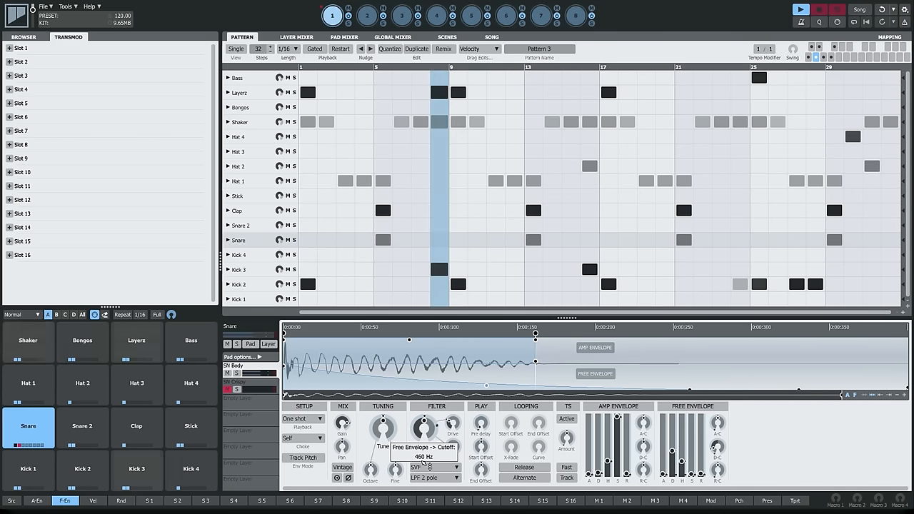
drag(426, 425, 425, 440)
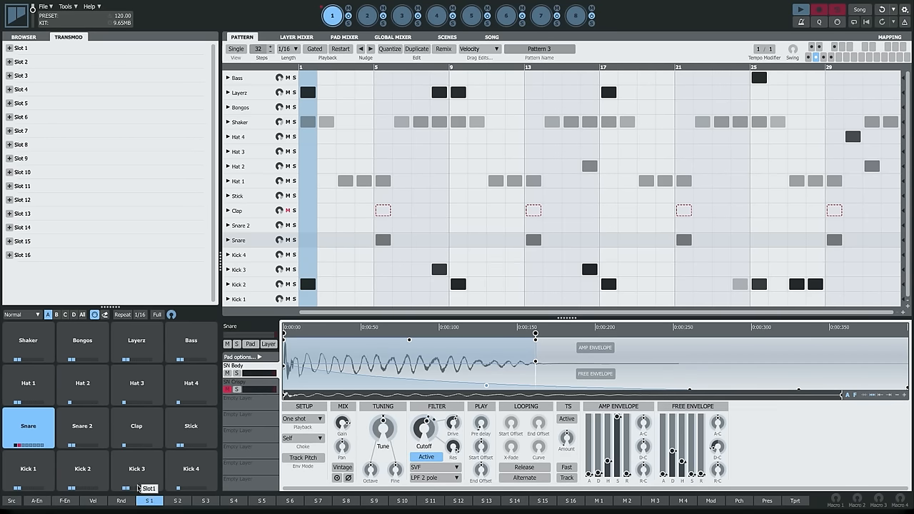
Add an LFO in Slot 1 and apply it to the Hat 1 pad's Pan.
click(21, 57)
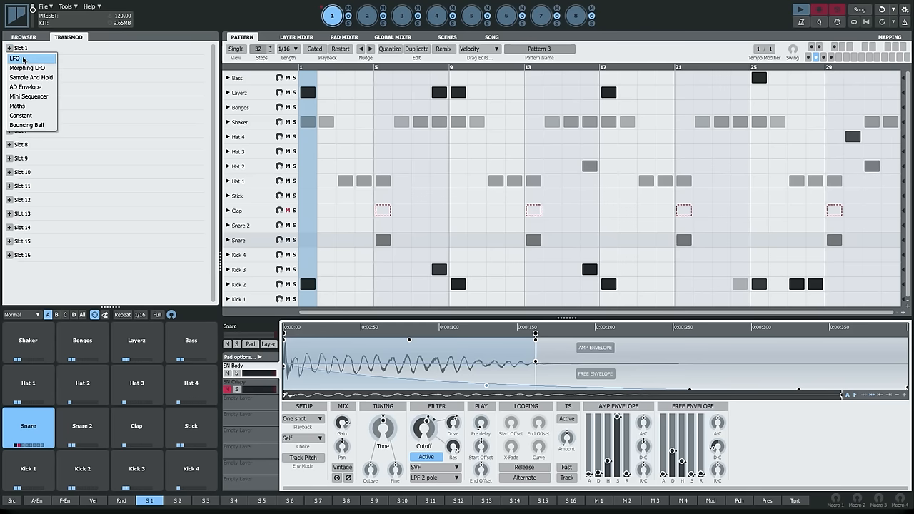
click(17, 57)
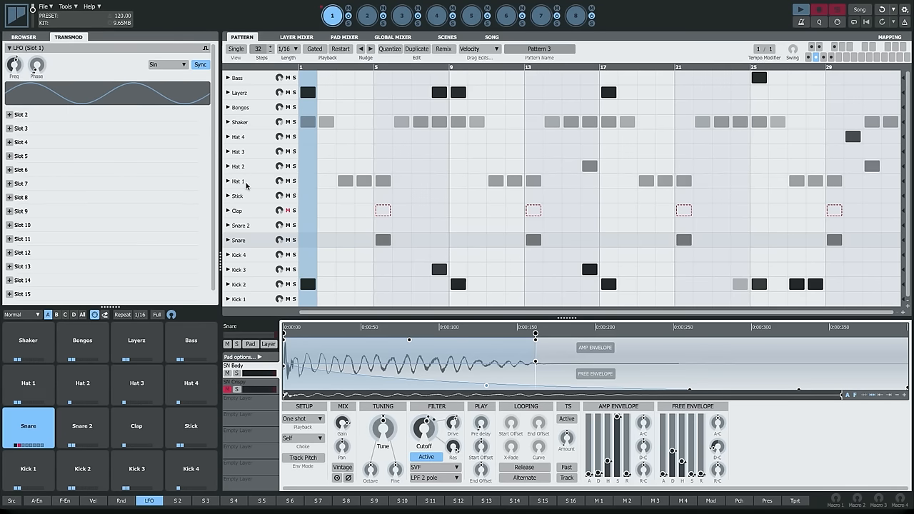
click(29, 384)
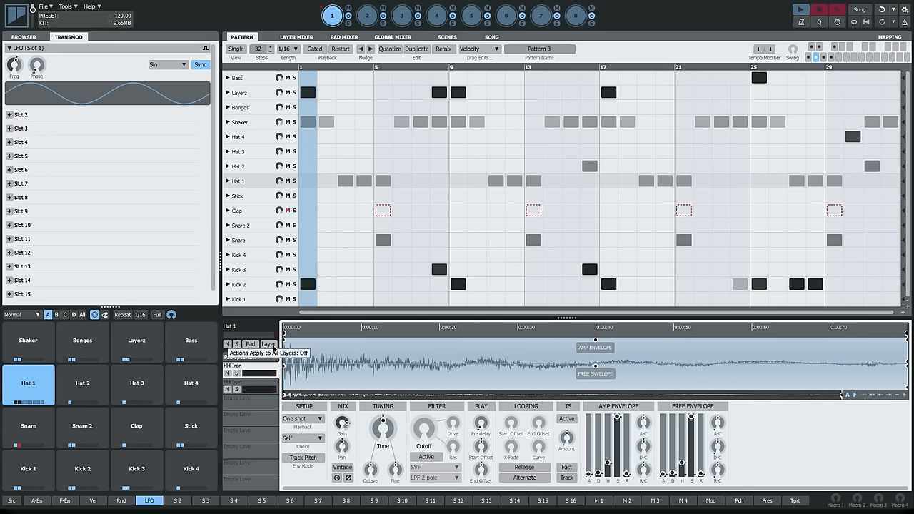
click(268, 344)
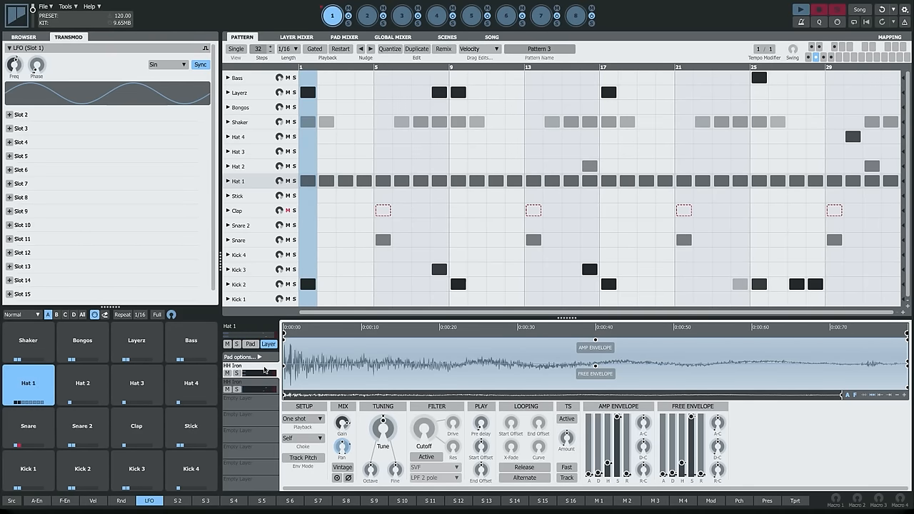
Add an AD Envelope in Slot 2 and switch to the Global Mixer.
click(21, 114)
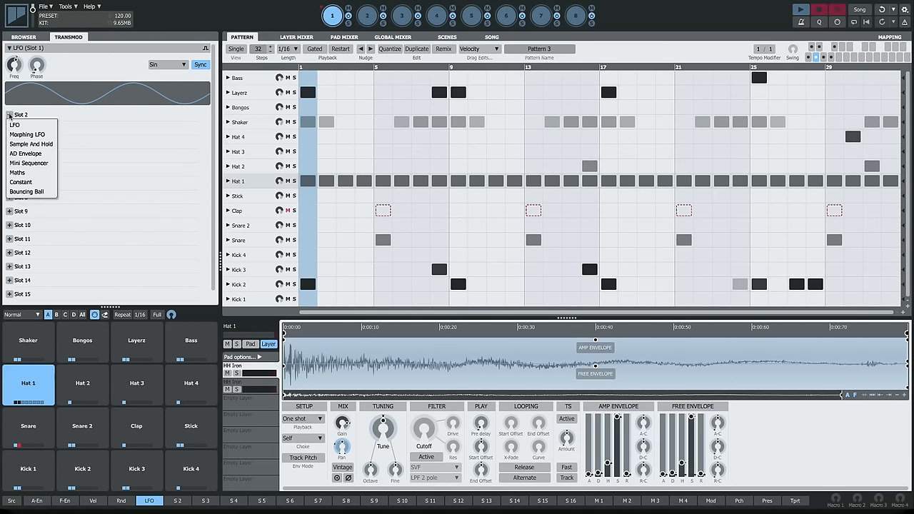
click(27, 154)
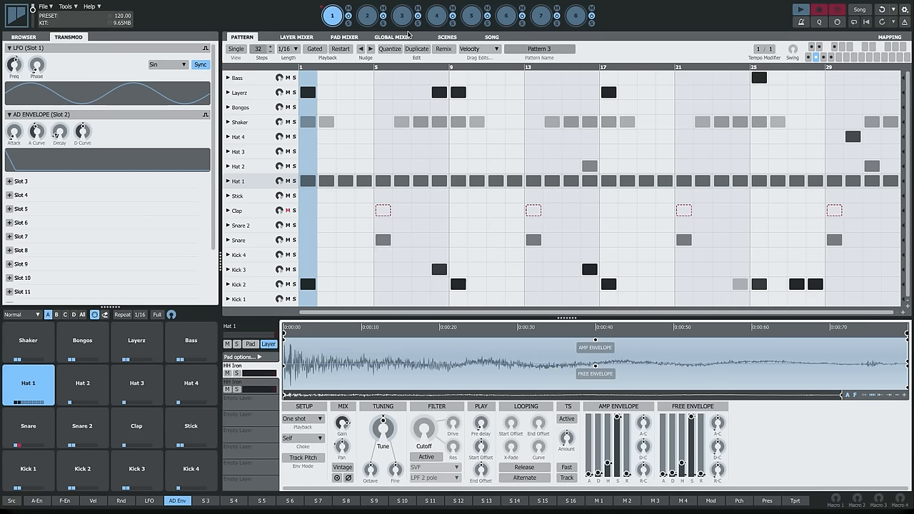
click(393, 37)
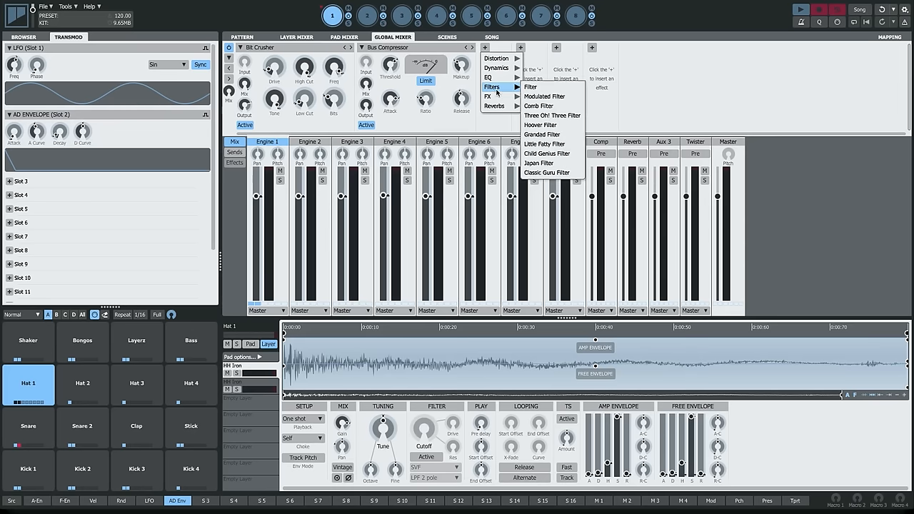
Insert a Grandad Filter on the master bus and set the Layerz pad to trigger the AD envelope driving its cutoff.
click(542, 134)
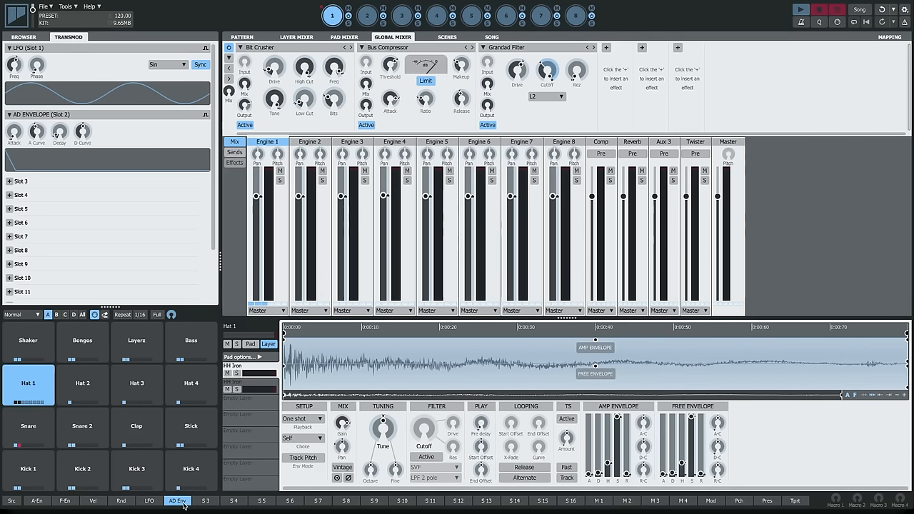
mouse_move(546, 72)
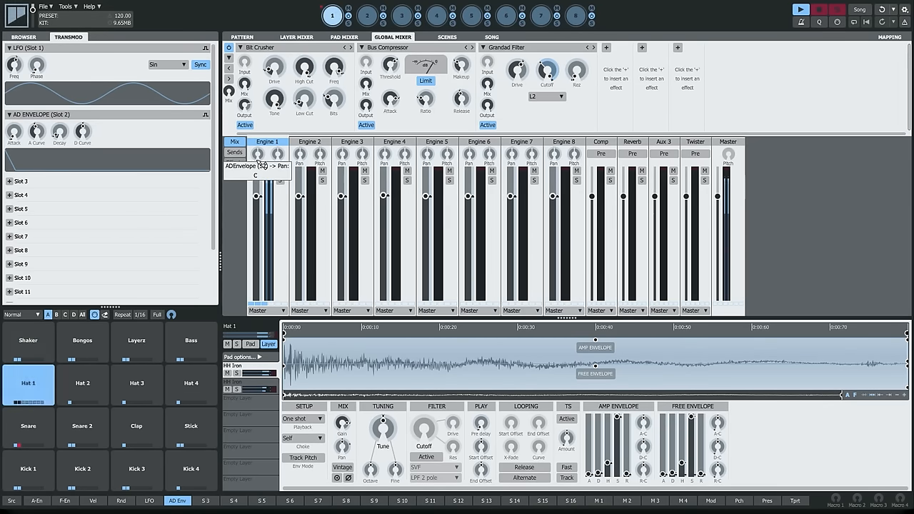
click(206, 116)
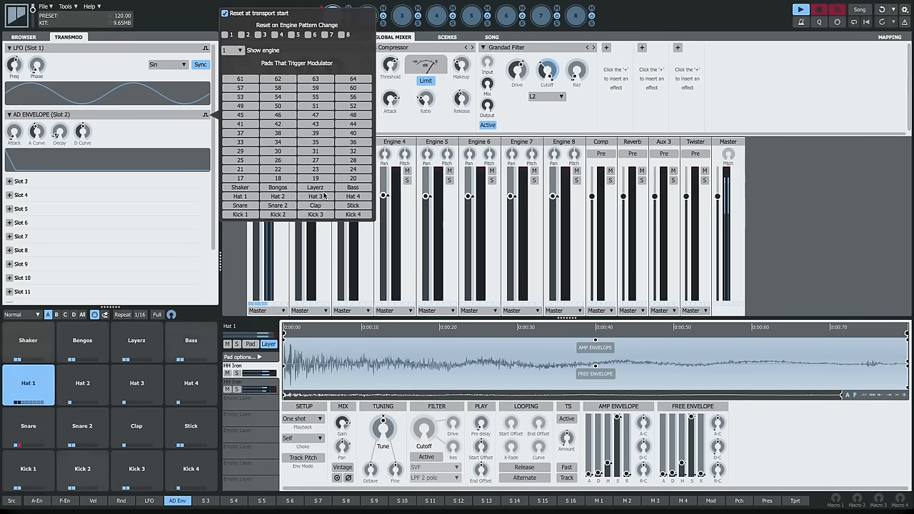
click(314, 187)
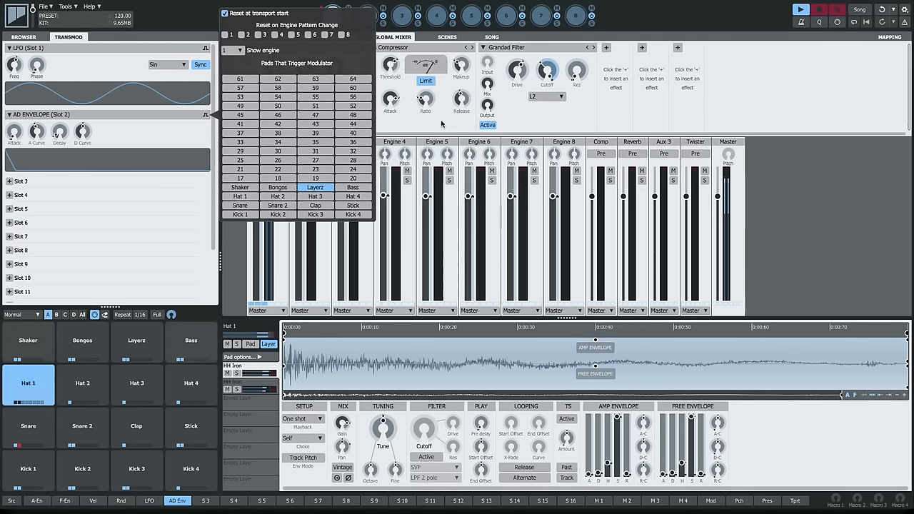
click(243, 37)
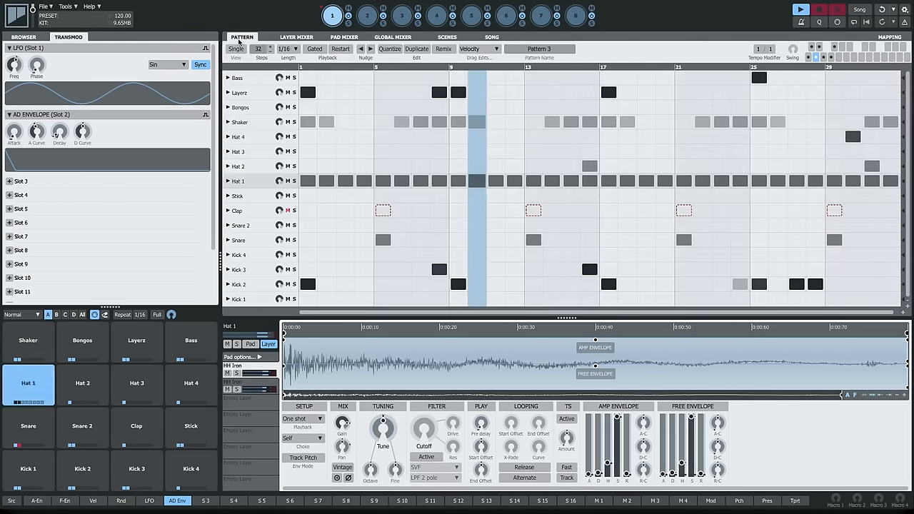